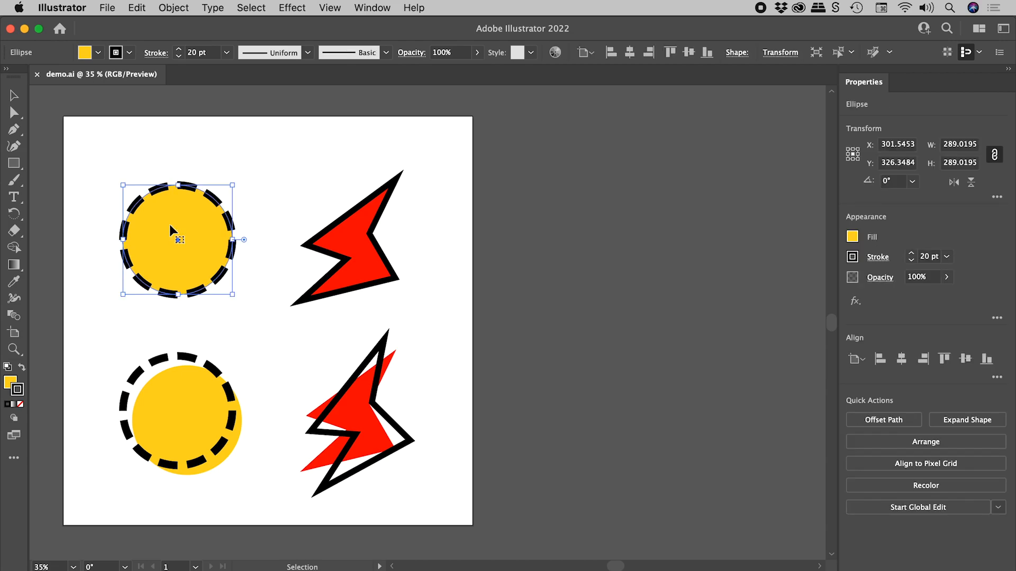
Select the top yellow circle and show its 20 pt dashed stroke and yellow fill in Appearance.
{"action": "left_click", "coordinate": [178, 412]}
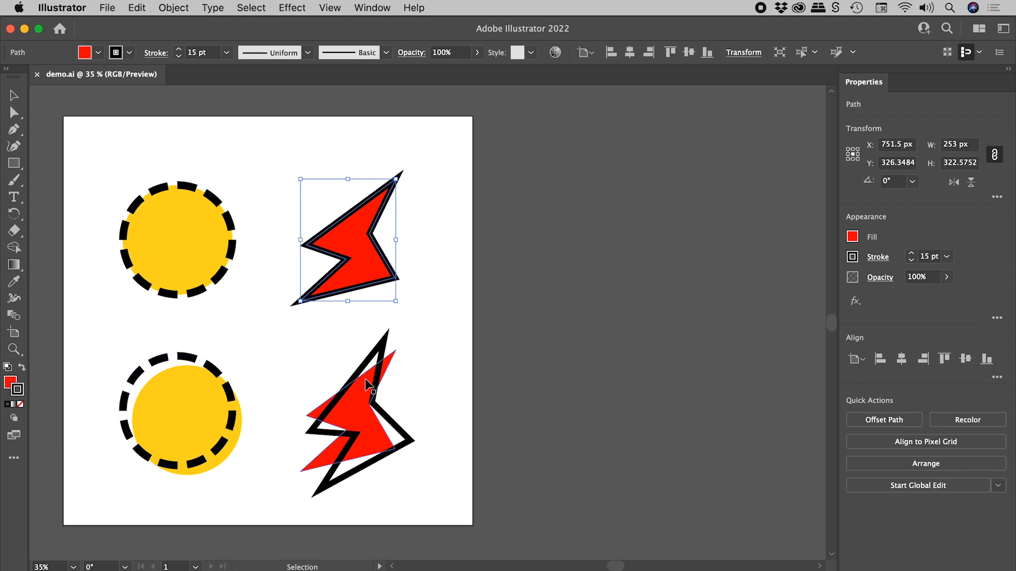
{"action": "left_click", "coordinate": [367, 389]}
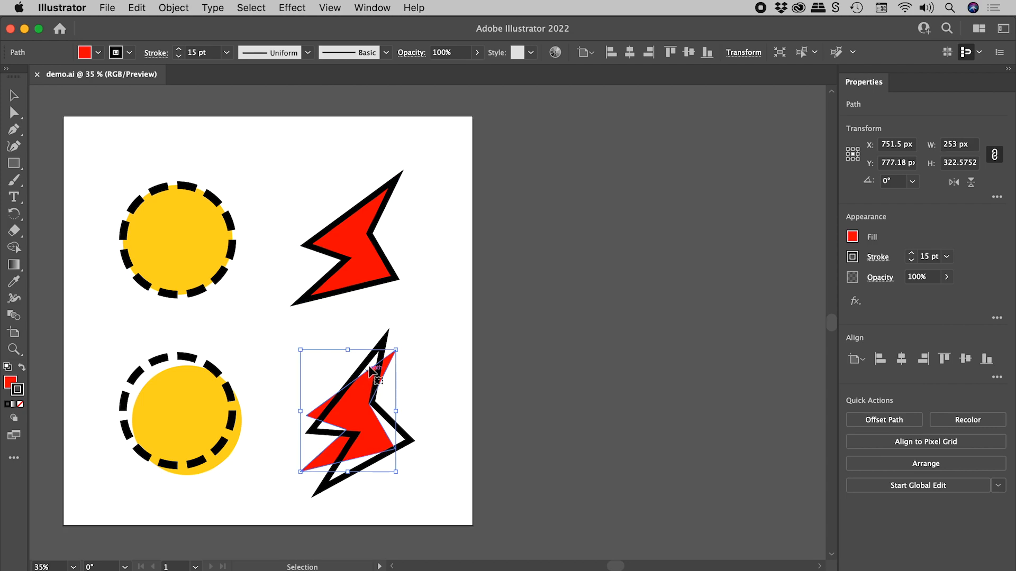
{"action": "left_click", "coordinate": [178, 239]}
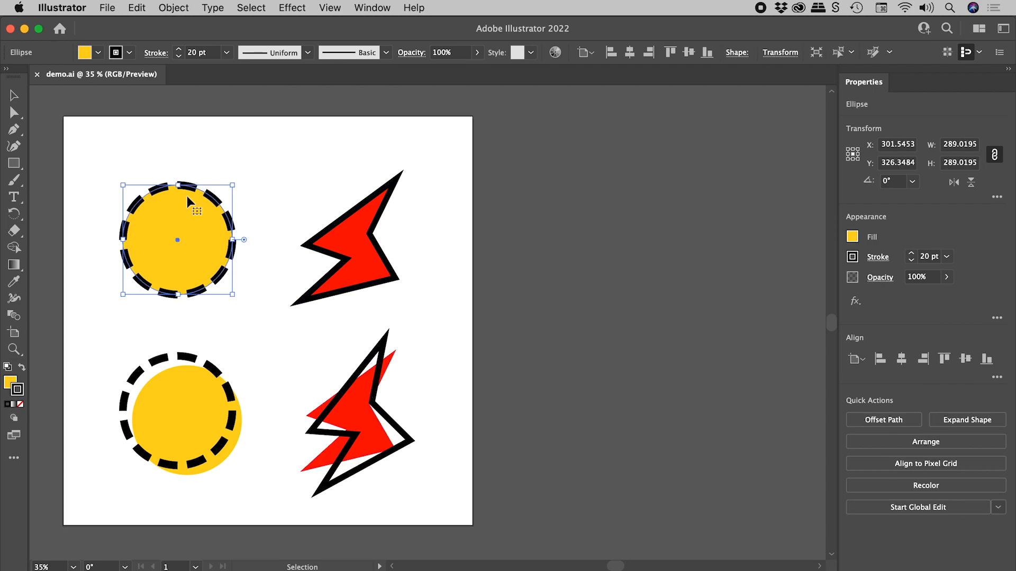
{"action": "mouse_move", "coordinate": [300, 4]}
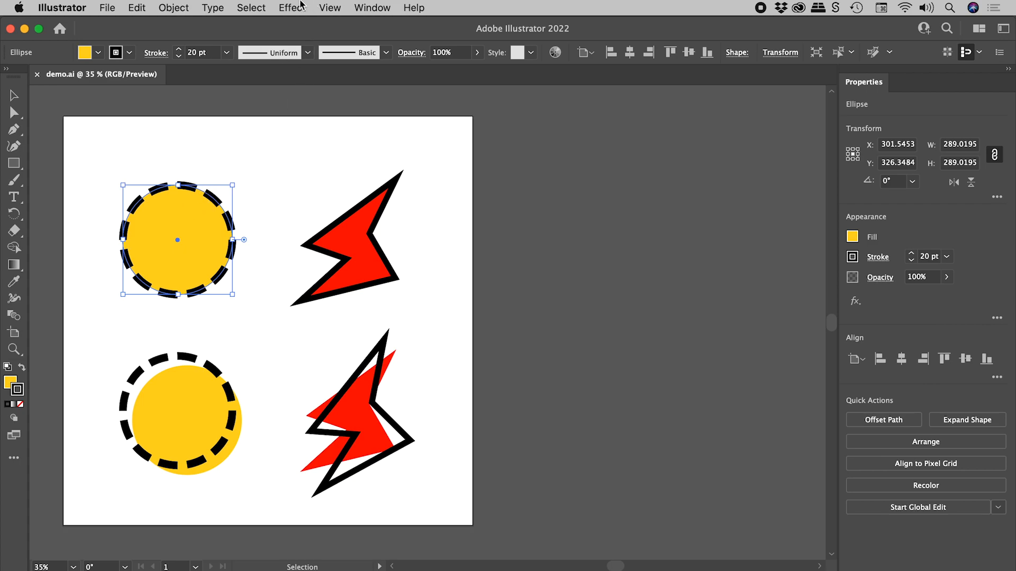
{"action": "left_click", "coordinate": [292, 7]}
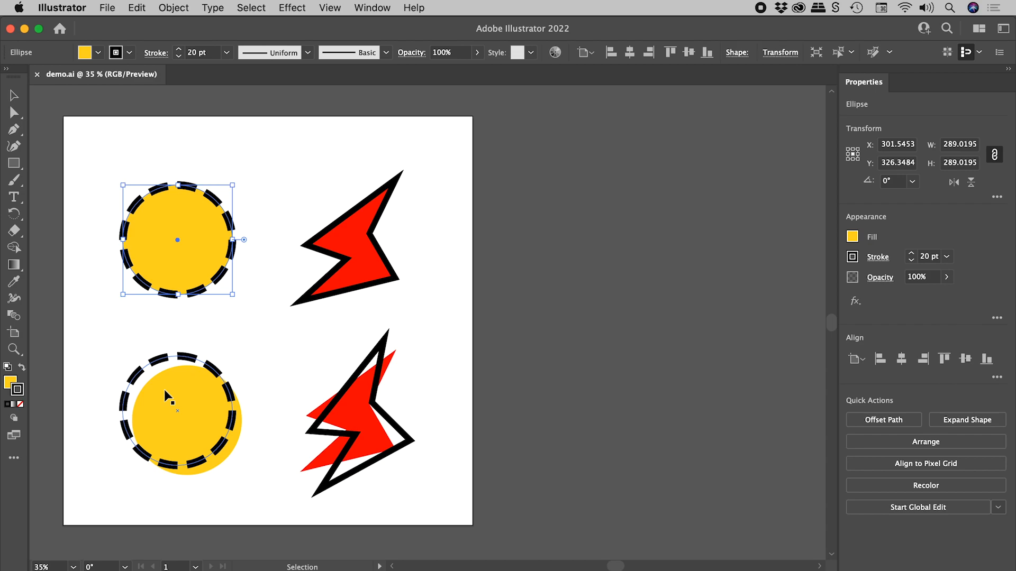
{"action": "left_click", "coordinate": [372, 7]}
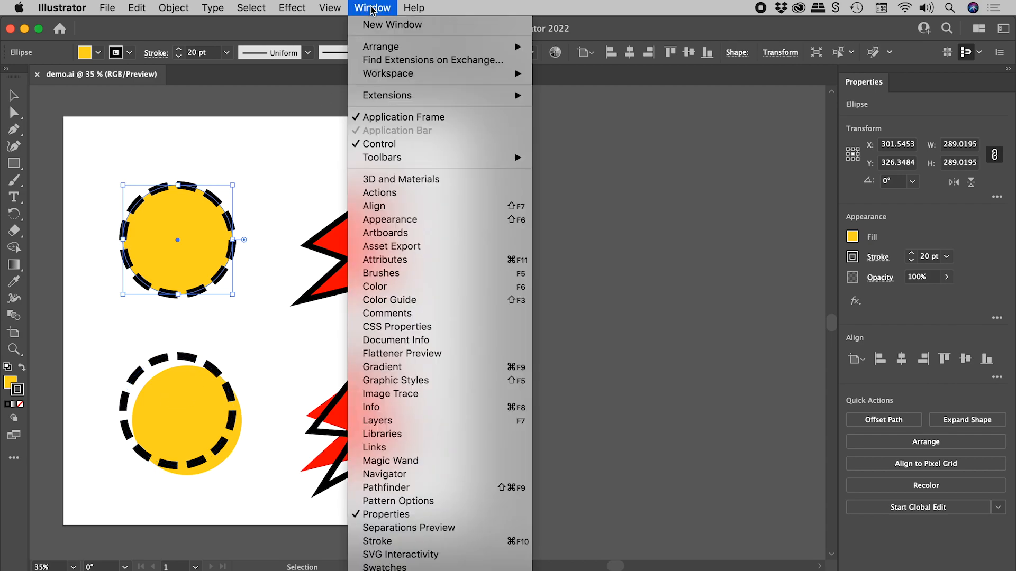
{"action": "mouse_move", "coordinate": [433, 222]}
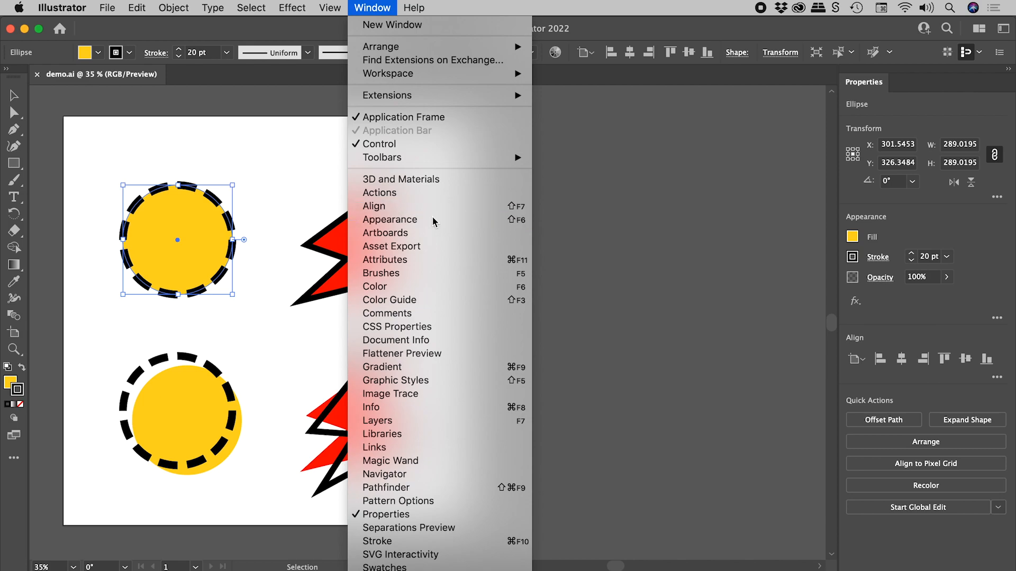
{"action": "left_click", "coordinate": [390, 220]}
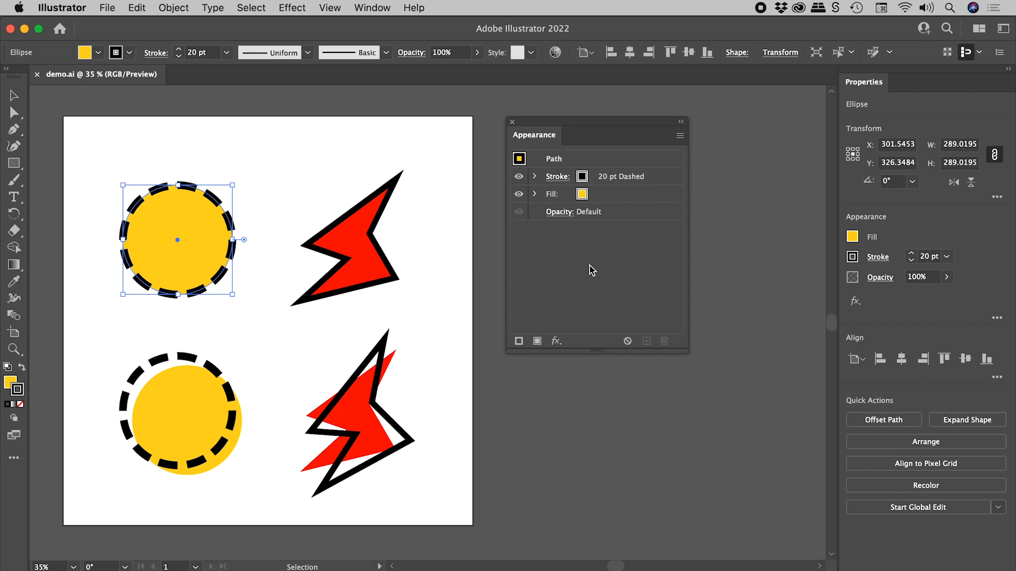
{"action": "mouse_move", "coordinate": [617, 235]}
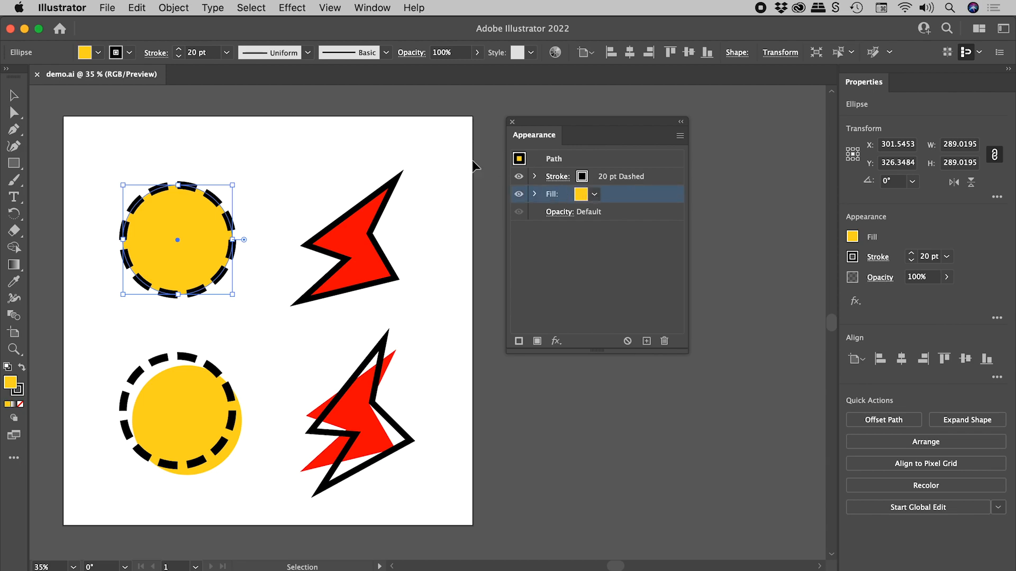
Add a Transform effect to the circle's fill, moving it 38 px right and 49 px down.
{"action": "left_click", "coordinate": [292, 7]}
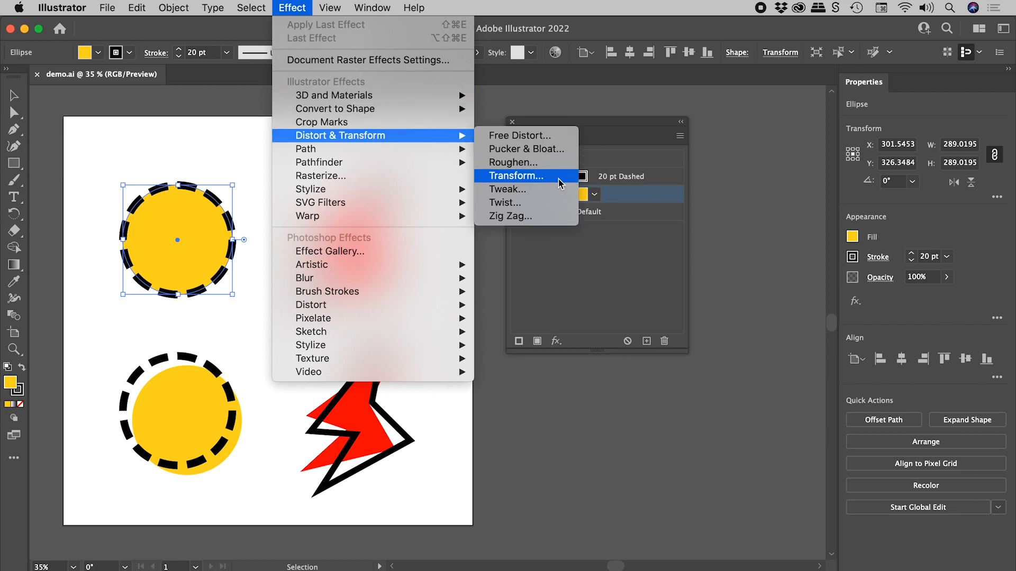
{"action": "left_click", "coordinate": [516, 175]}
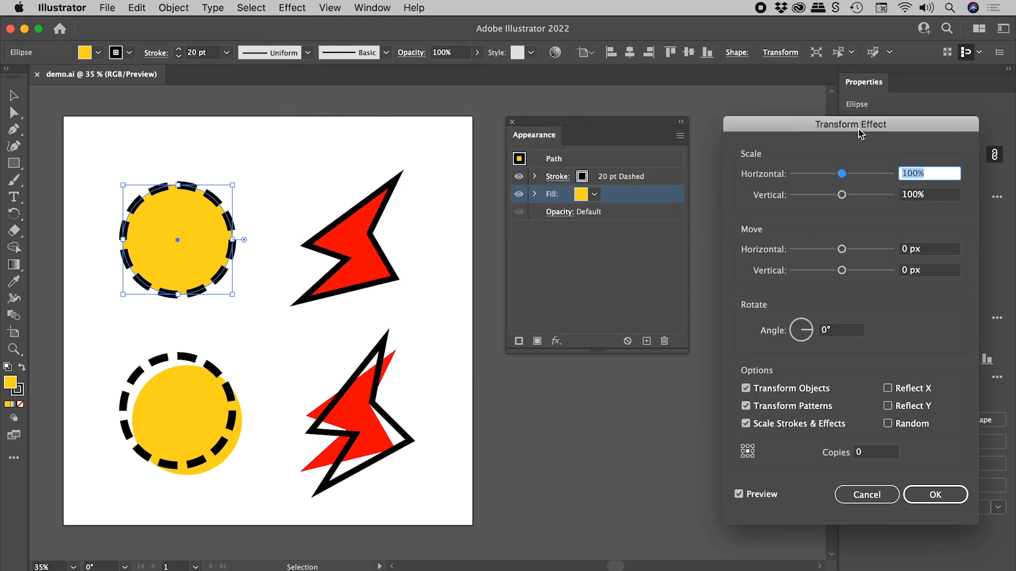
{"action": "mouse_move", "coordinate": [886, 298]}
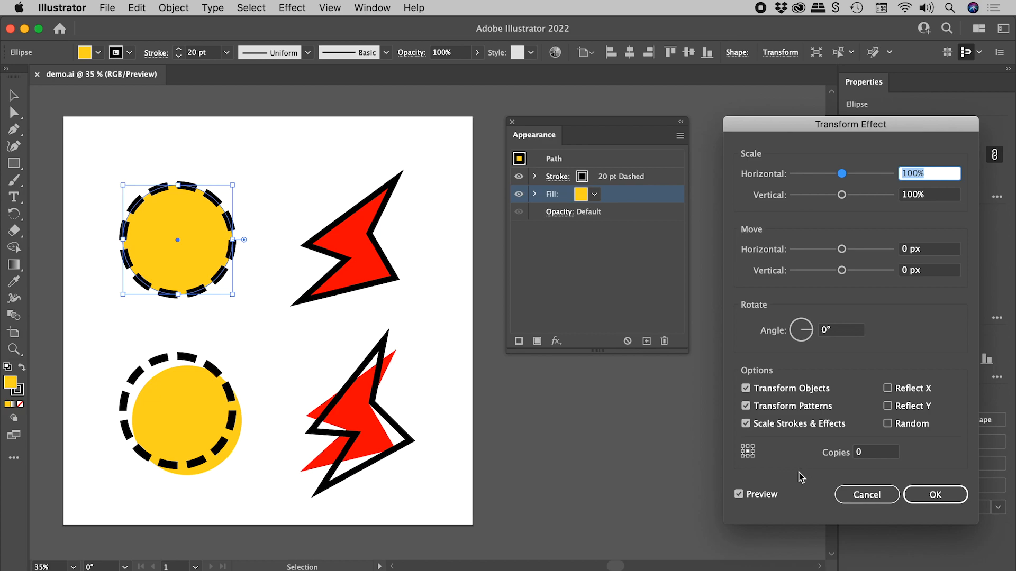
{"action": "mouse_move", "coordinate": [843, 270]}
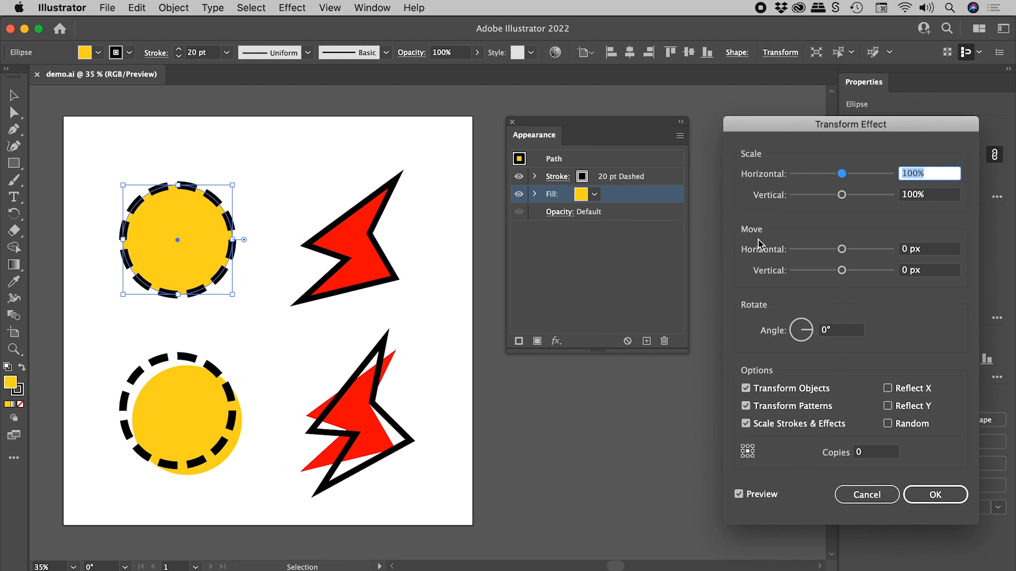
{"action": "left_click_drag", "start_coordinate": [842, 248], "coordinate": [860, 249]}
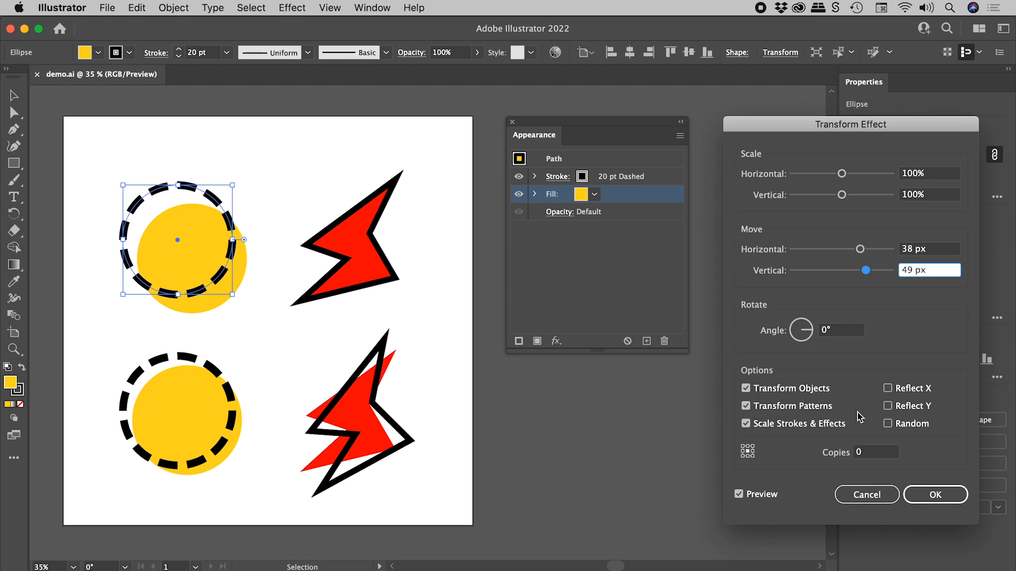
{"action": "left_click", "coordinate": [935, 494]}
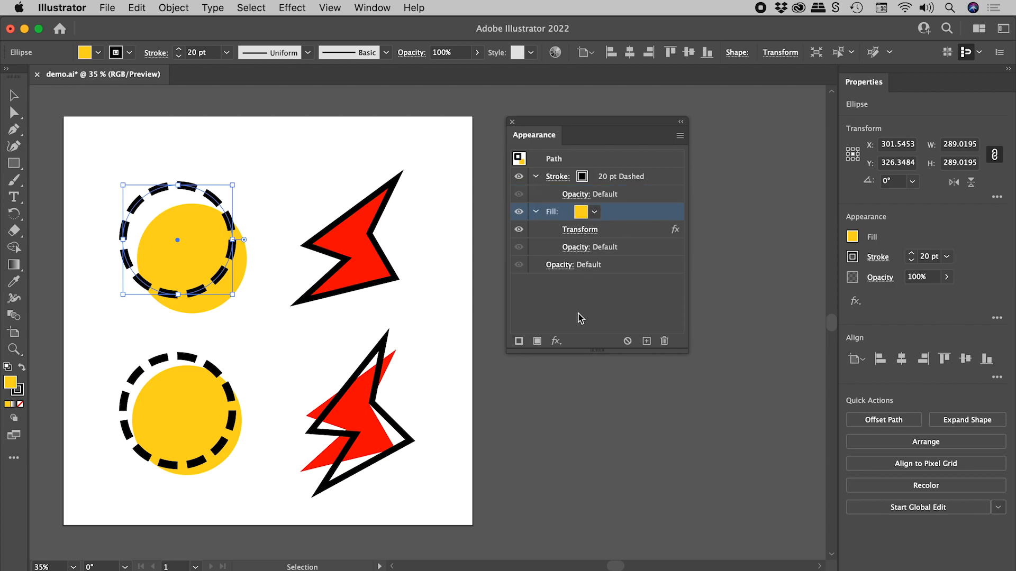
{"action": "mouse_move", "coordinate": [606, 248]}
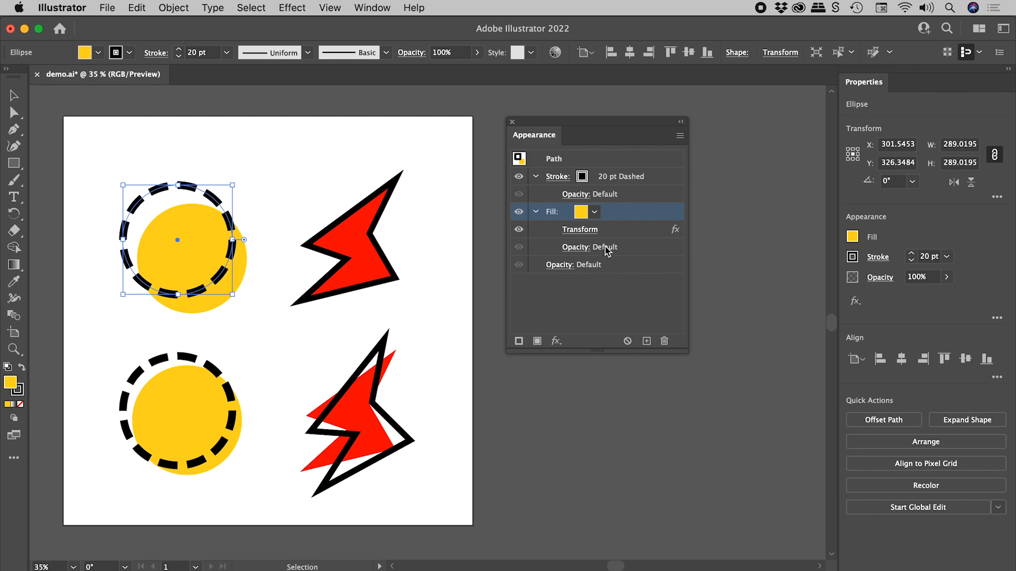
{"action": "mouse_move", "coordinate": [598, 233]}
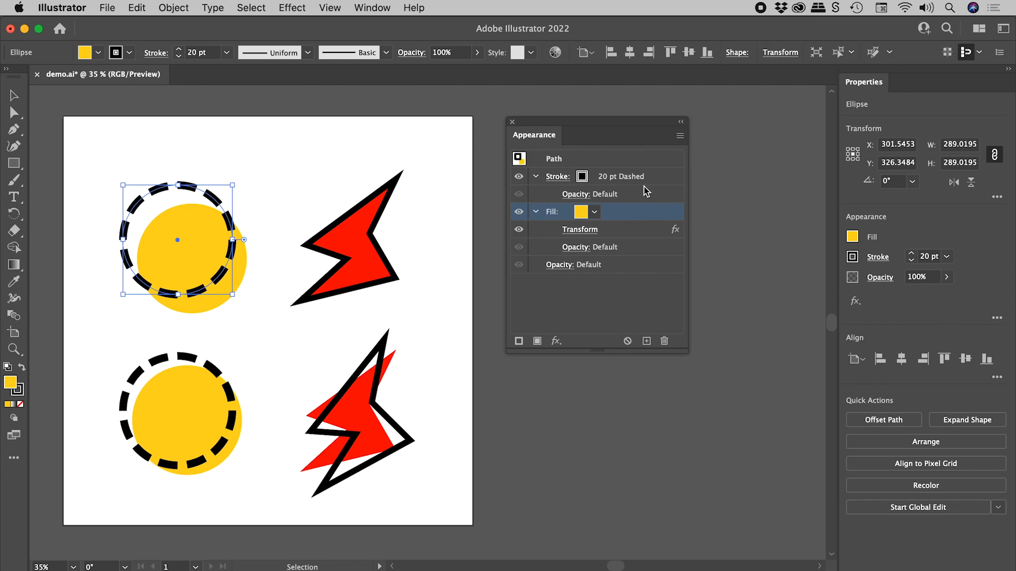
{"action": "mouse_move", "coordinate": [656, 180]}
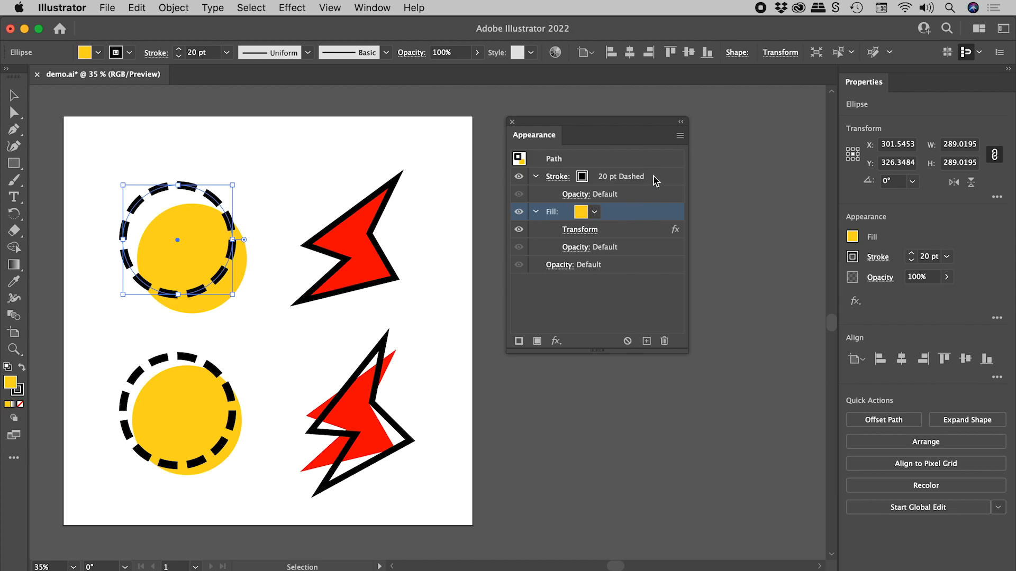
{"action": "mouse_move", "coordinate": [519, 231]}
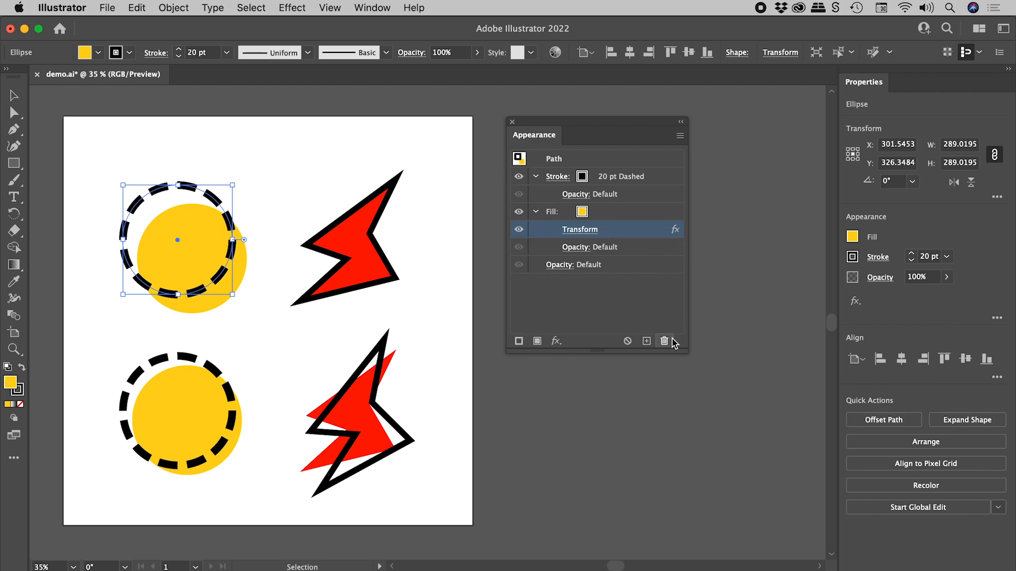
{"action": "mouse_move", "coordinate": [666, 341]}
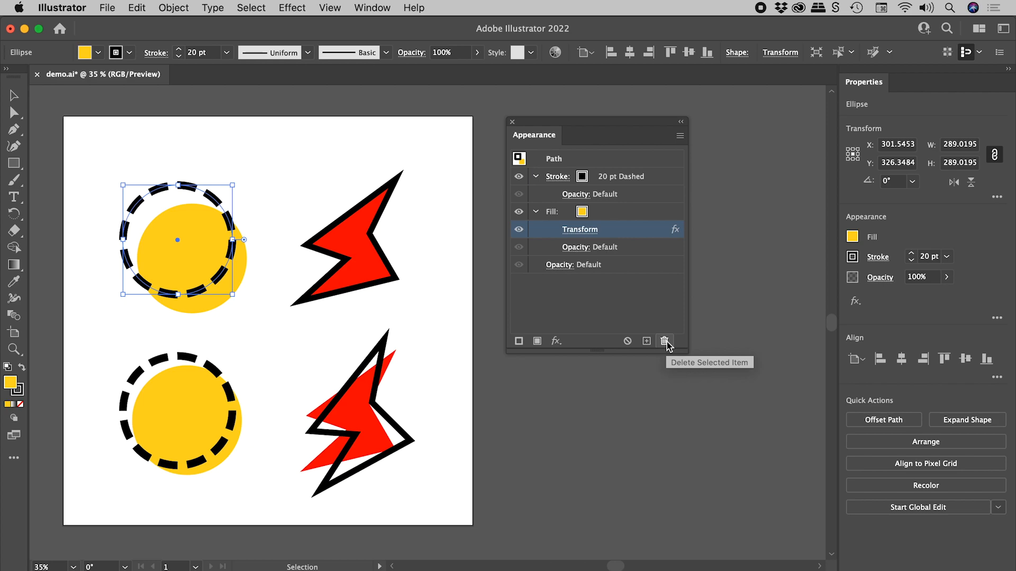
{"action": "mouse_move", "coordinate": [622, 245]}
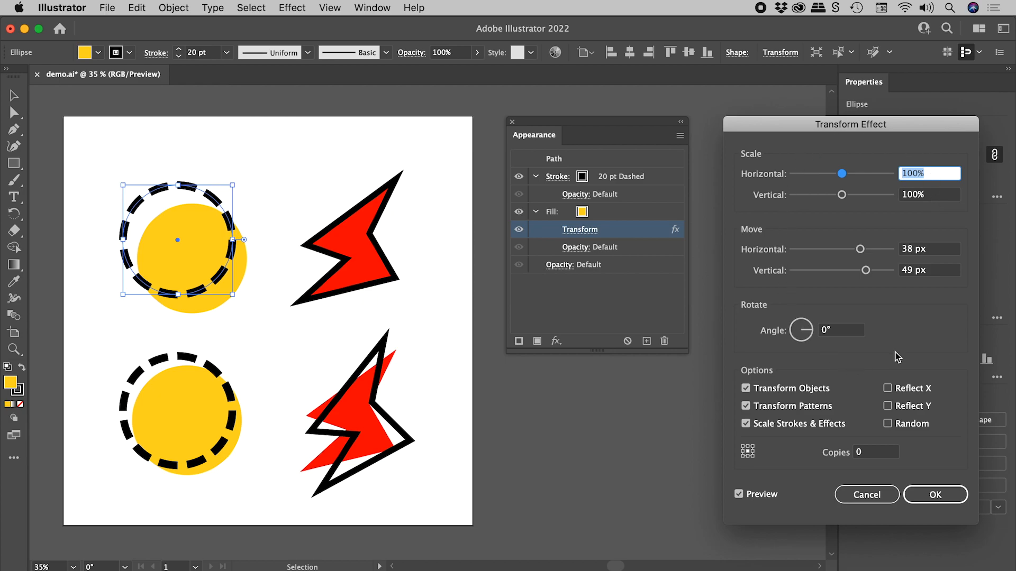
Change the fill's Transform move to -16 px horizontal and -20 px vertical.
{"action": "left_click_drag", "start_coordinate": [860, 249], "coordinate": [833, 249]}
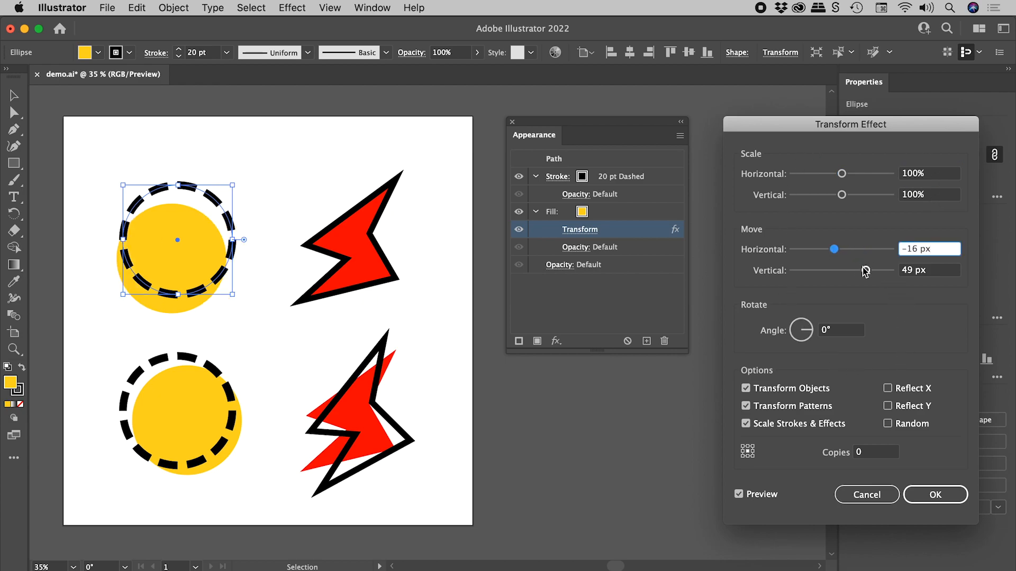
{"action": "type", "text": "-20 px"}
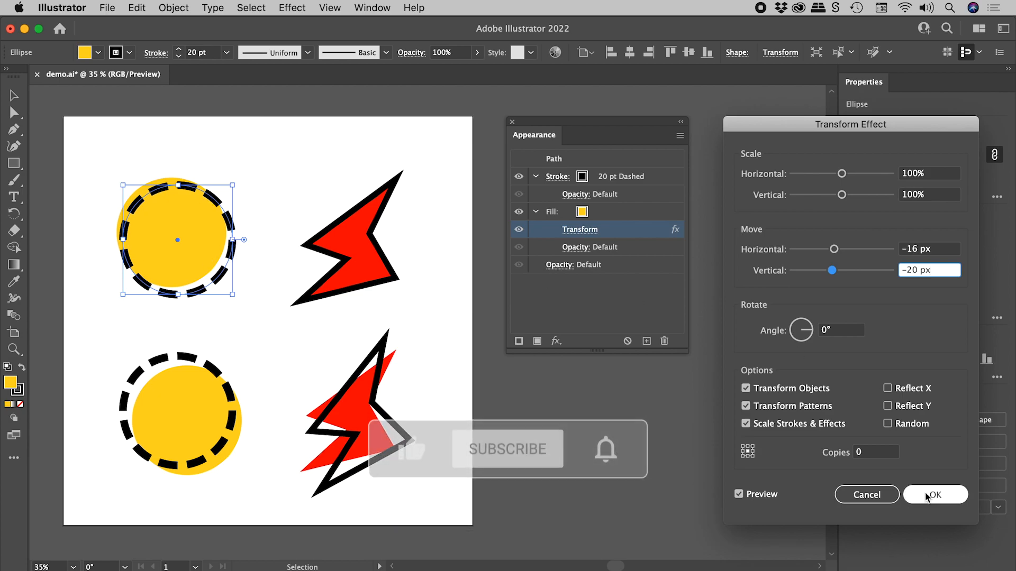
{"action": "left_click", "coordinate": [935, 495]}
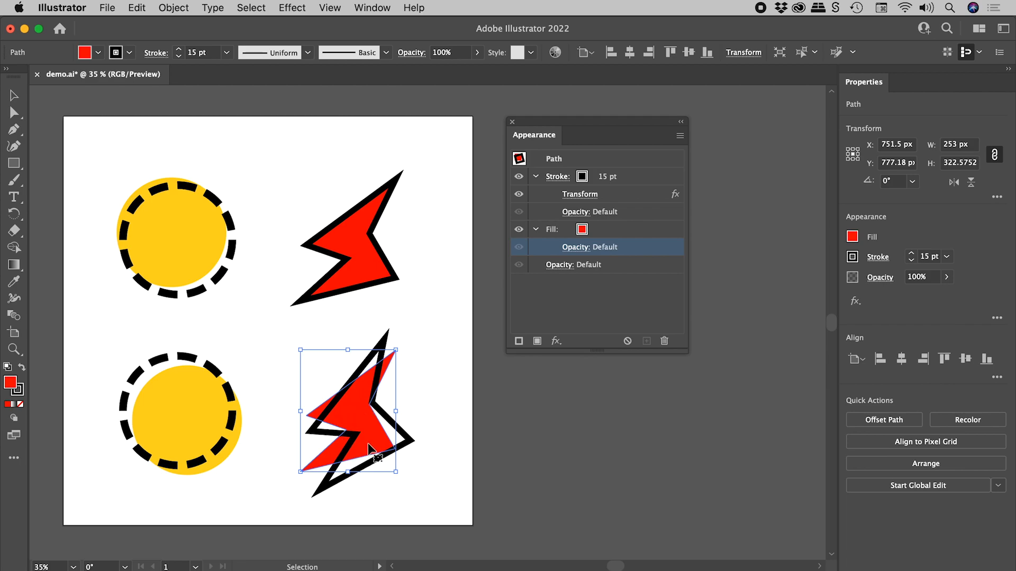
{"action": "mouse_move", "coordinate": [566, 339]}
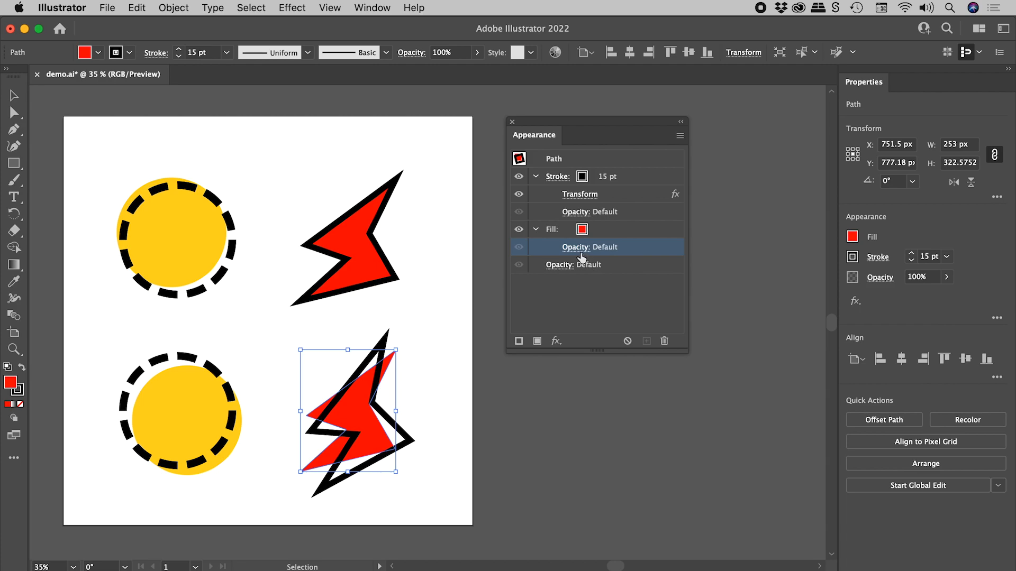
{"action": "mouse_move", "coordinate": [621, 240]}
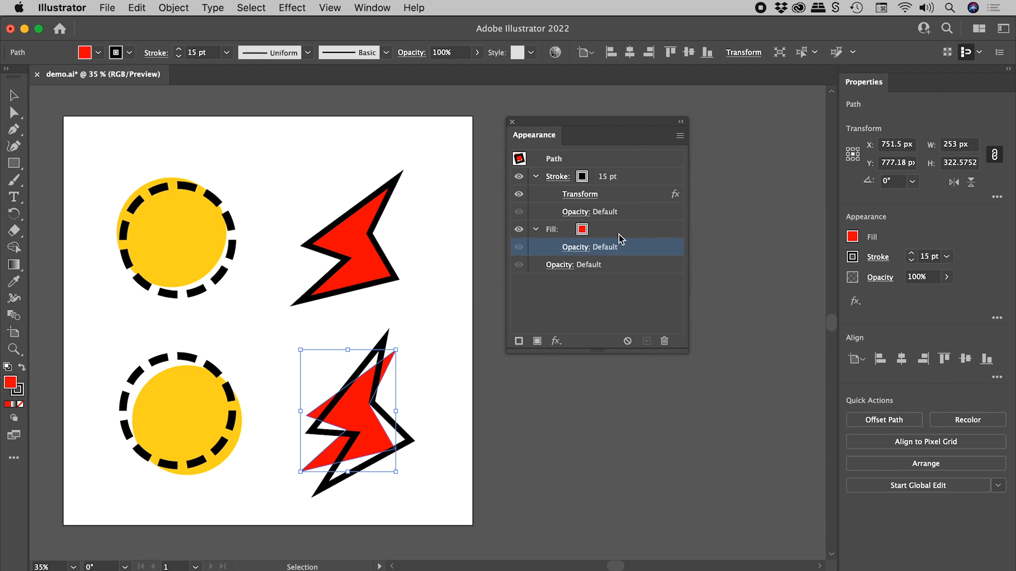
{"action": "mouse_move", "coordinate": [614, 199]}
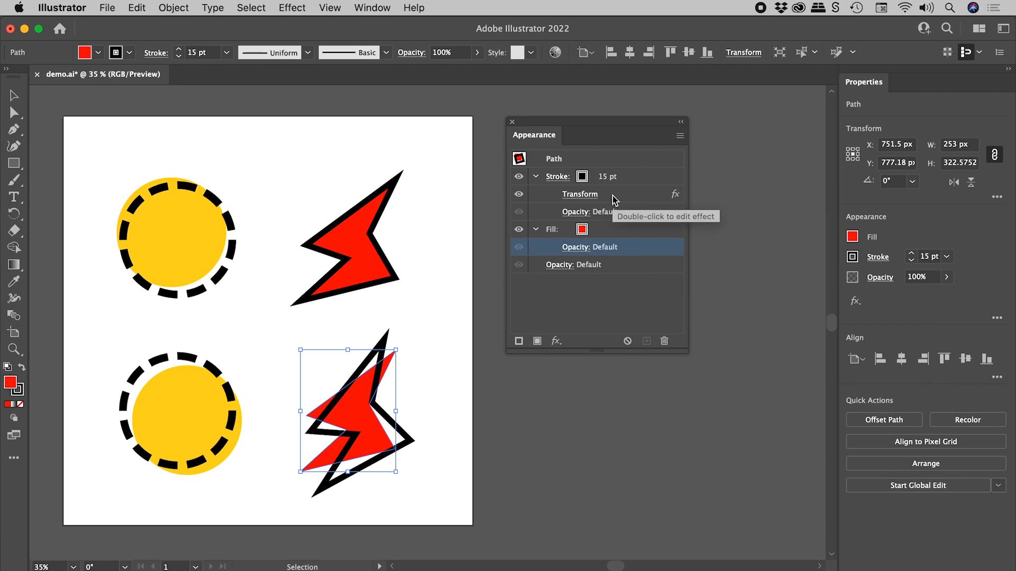
{"action": "mouse_move", "coordinate": [619, 181]}
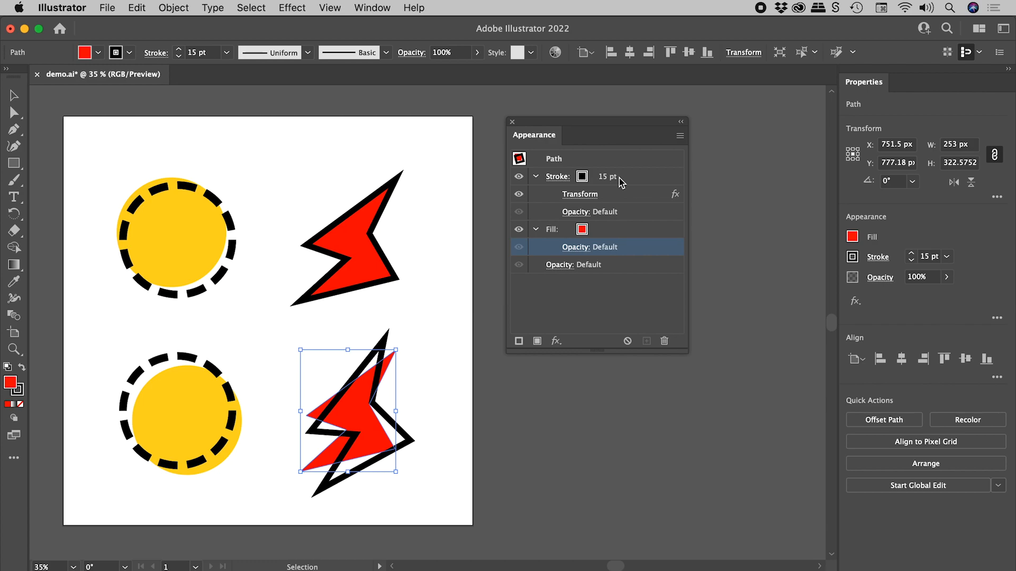
{"action": "mouse_move", "coordinate": [580, 198]}
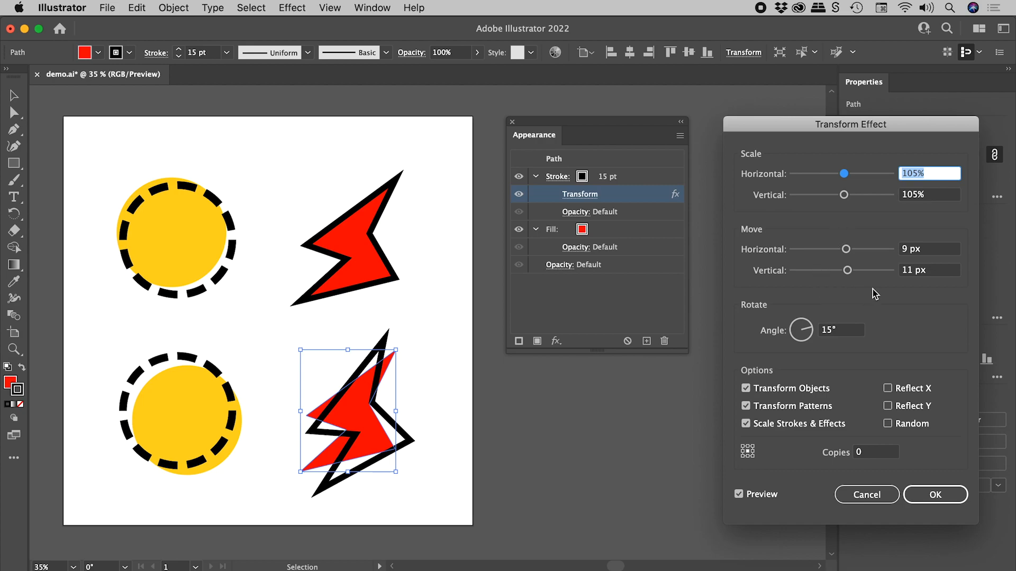
{"action": "mouse_move", "coordinate": [925, 161]}
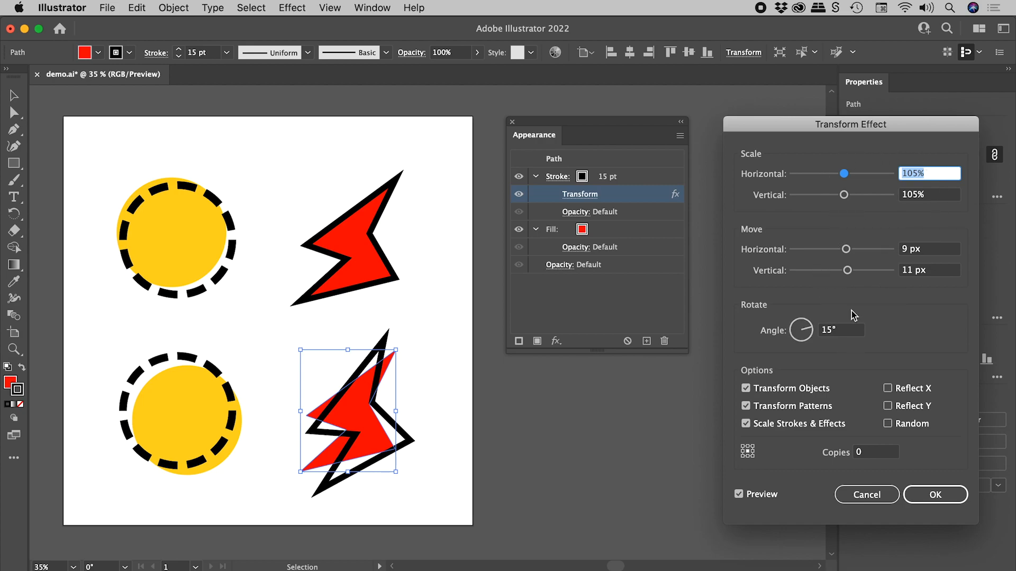
{"action": "mouse_move", "coordinate": [856, 356]}
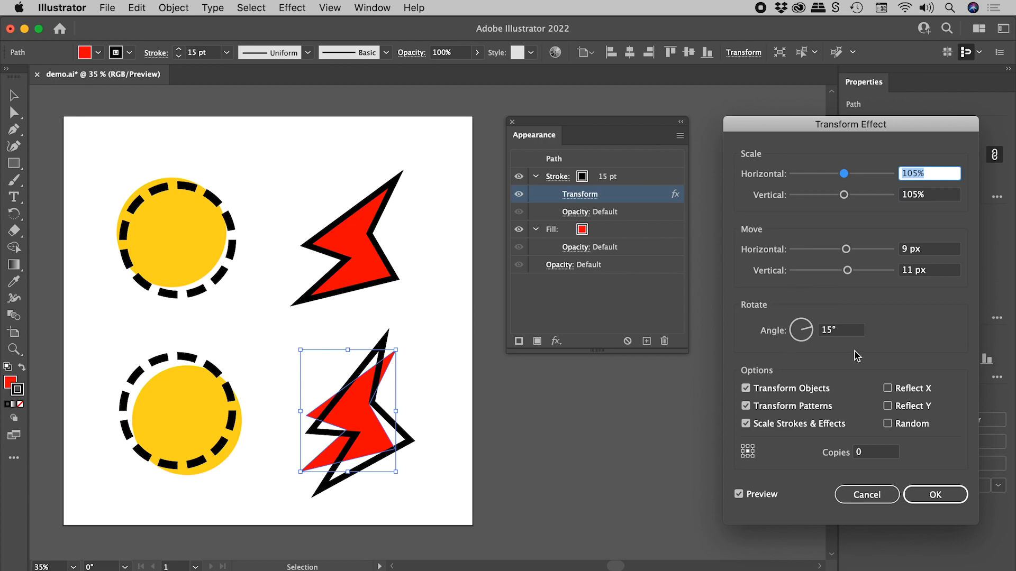
{"action": "mouse_move", "coordinate": [363, 251]}
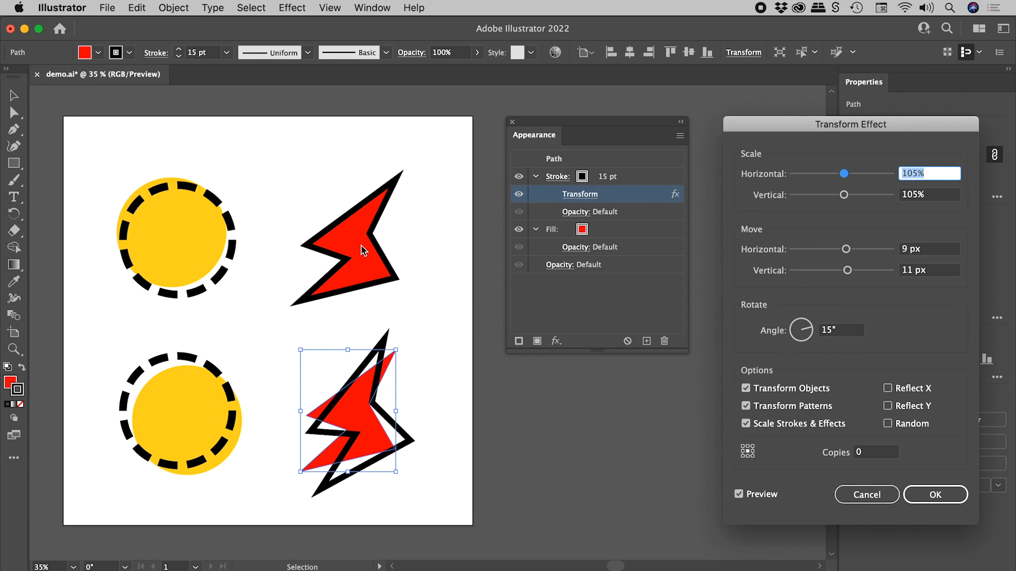
{"action": "mouse_move", "coordinate": [364, 440]}
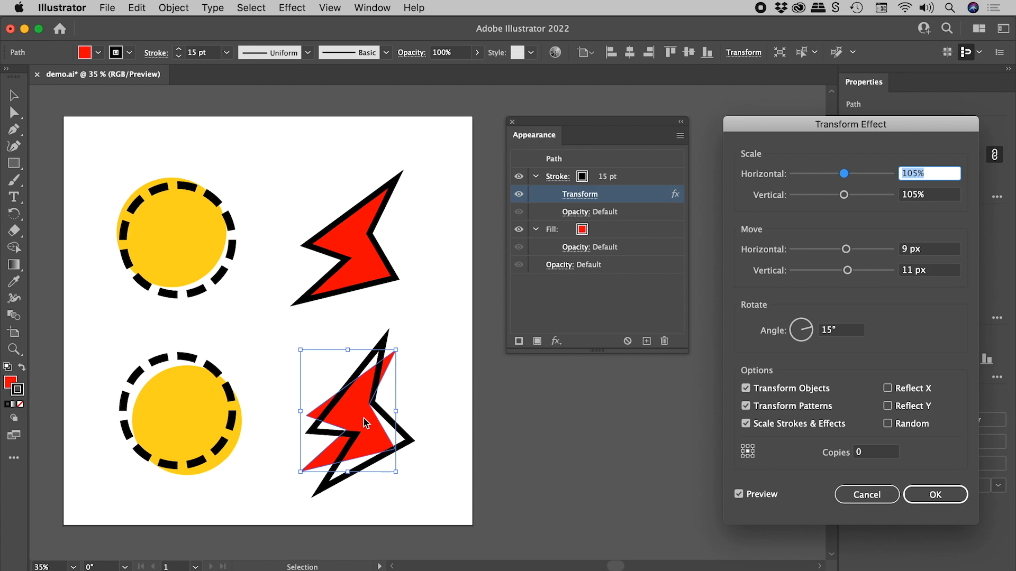